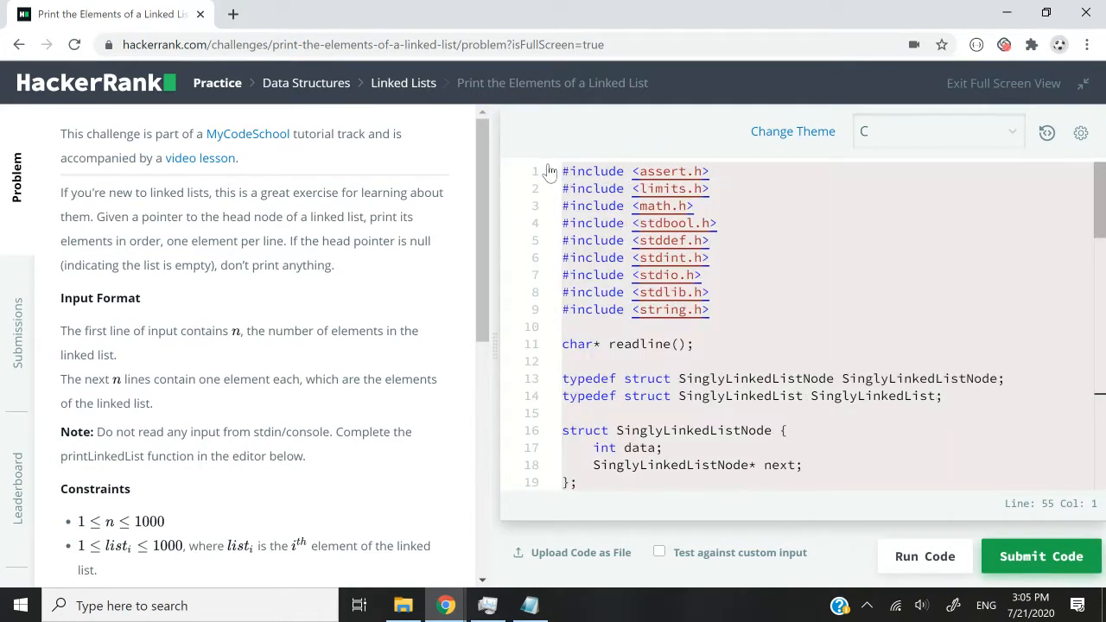
Scroll past the includes and struct definitions to the C printLinkedList loop printing each node's data
scroll(down, 3)
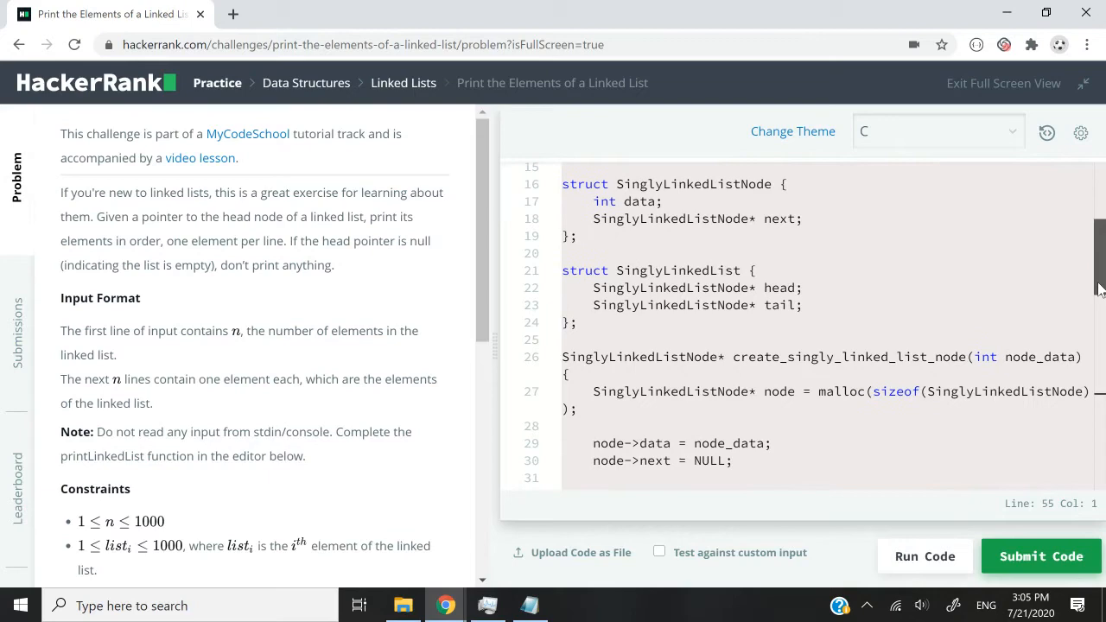
scroll(down, 3)
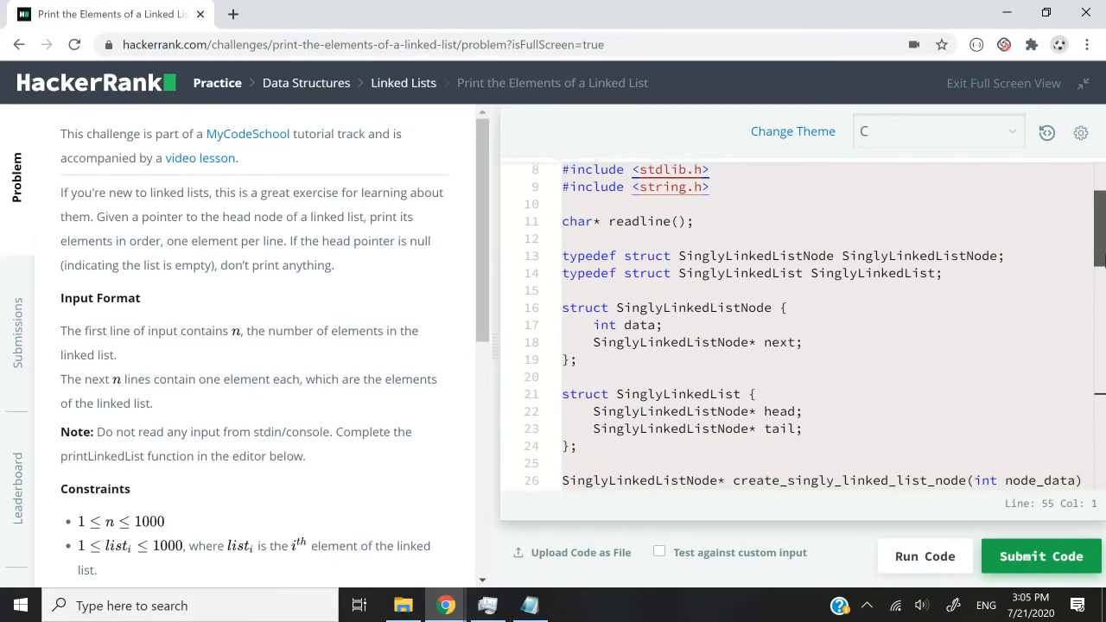
scroll(down, 3)
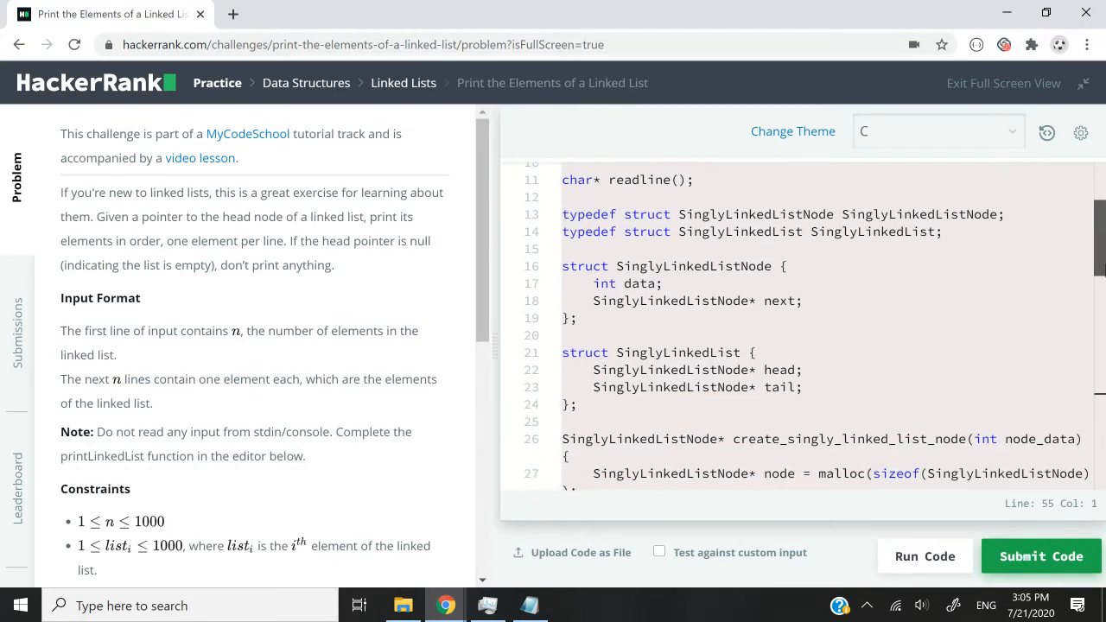
scroll(down, 3)
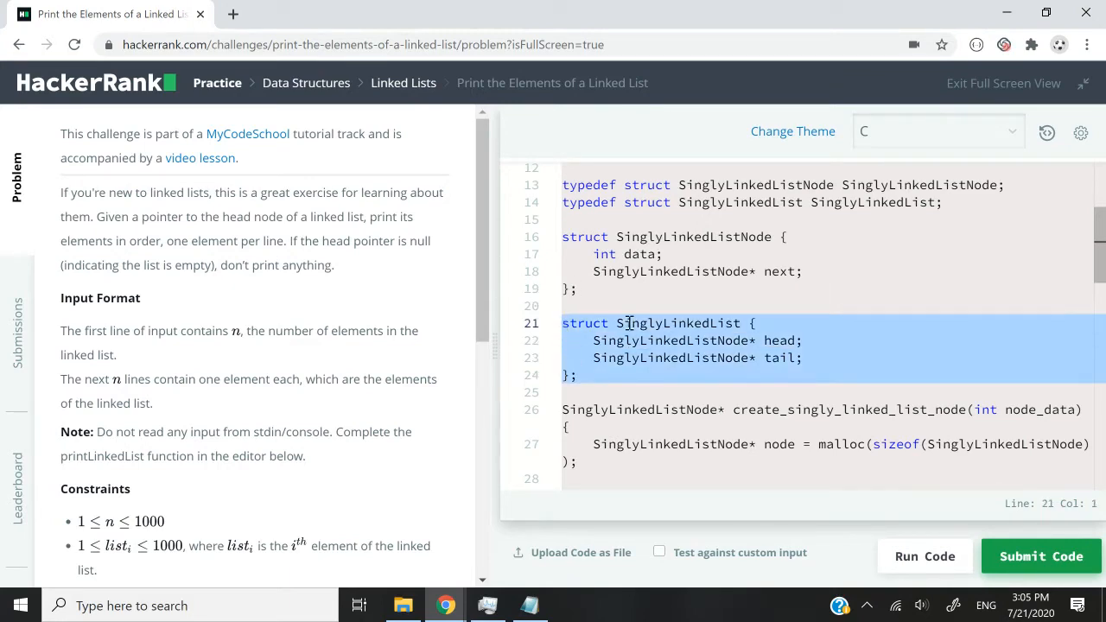
click(801, 340)
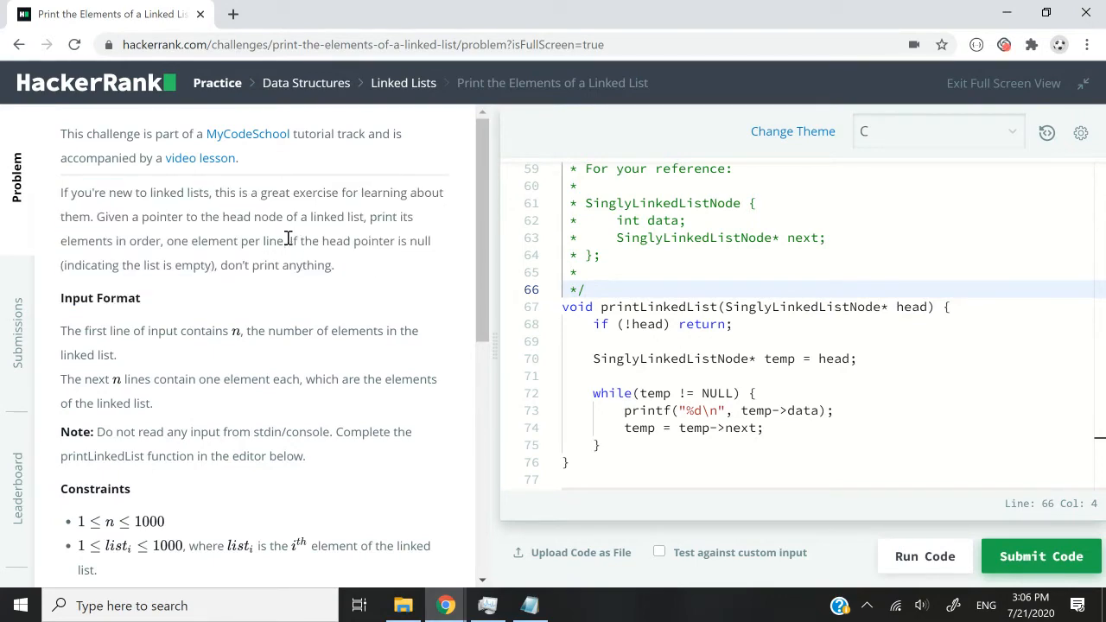
drag(289, 241, 333, 265)
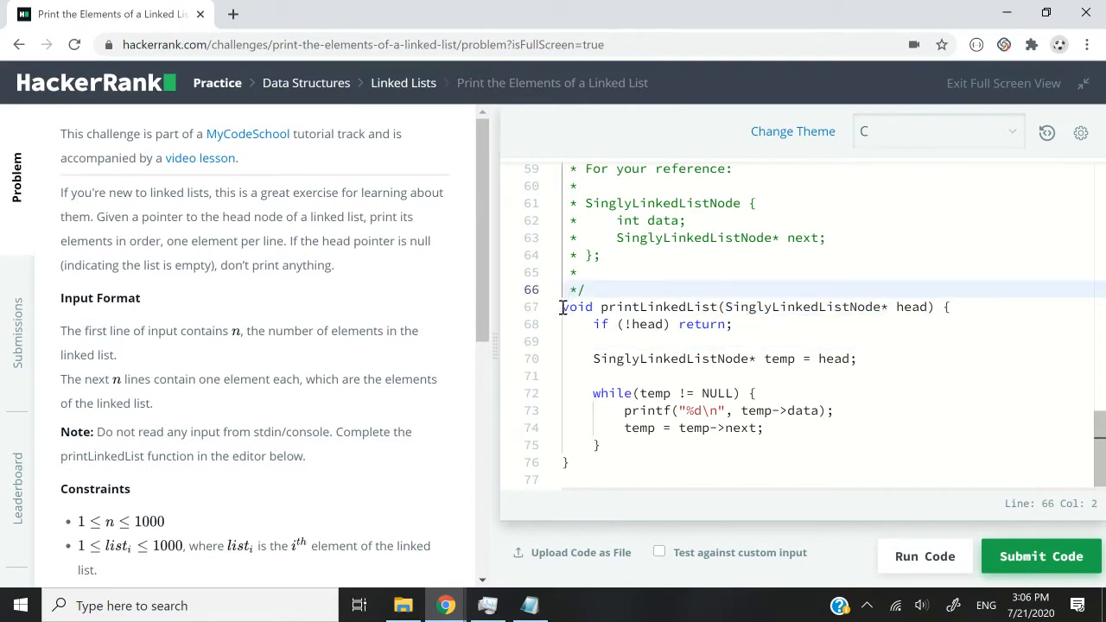
click(712, 307)
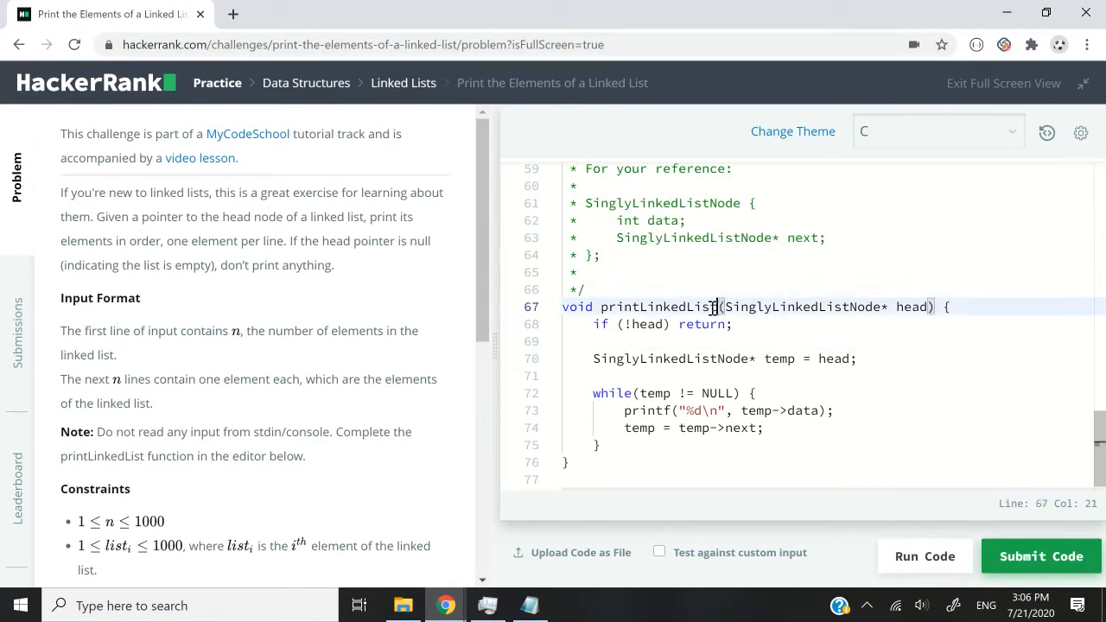
drag(725, 307, 923, 307)
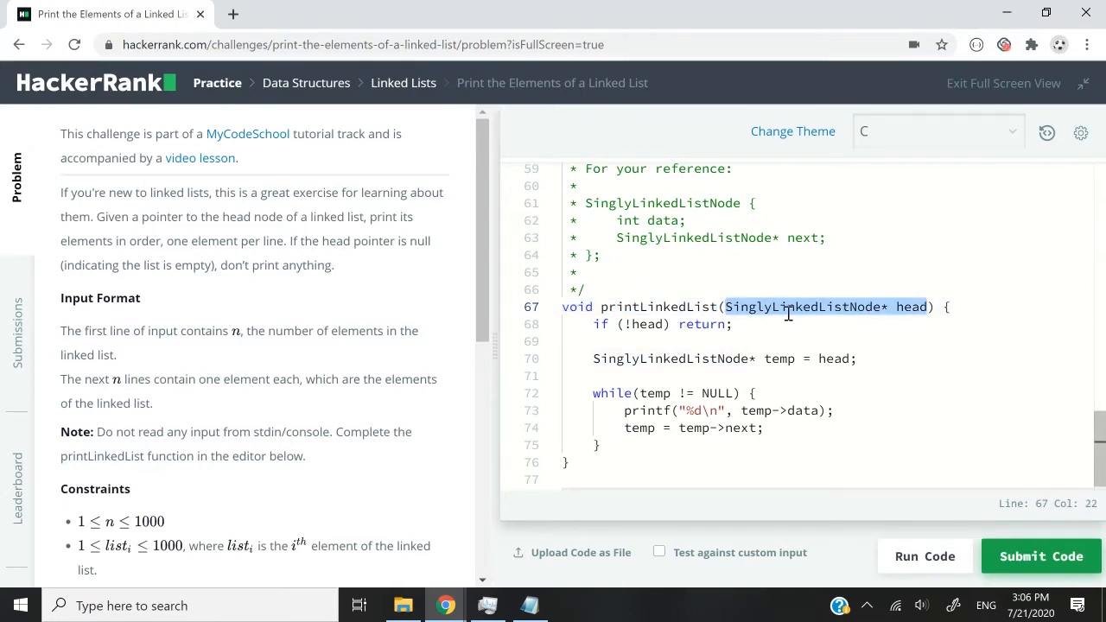
mouse_move(911, 306)
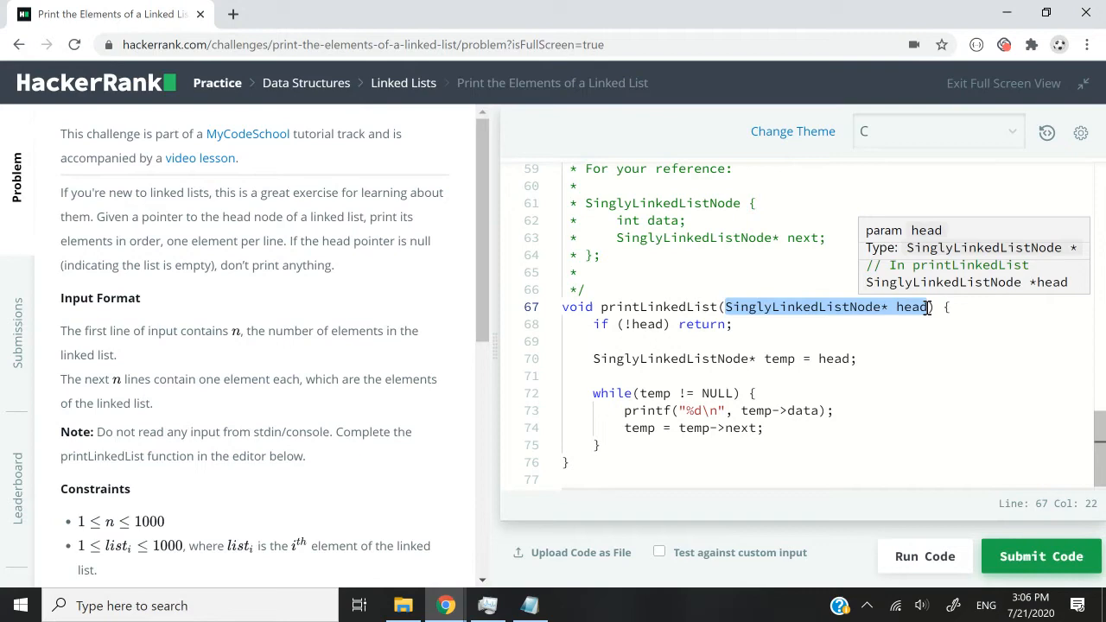
click(734, 324)
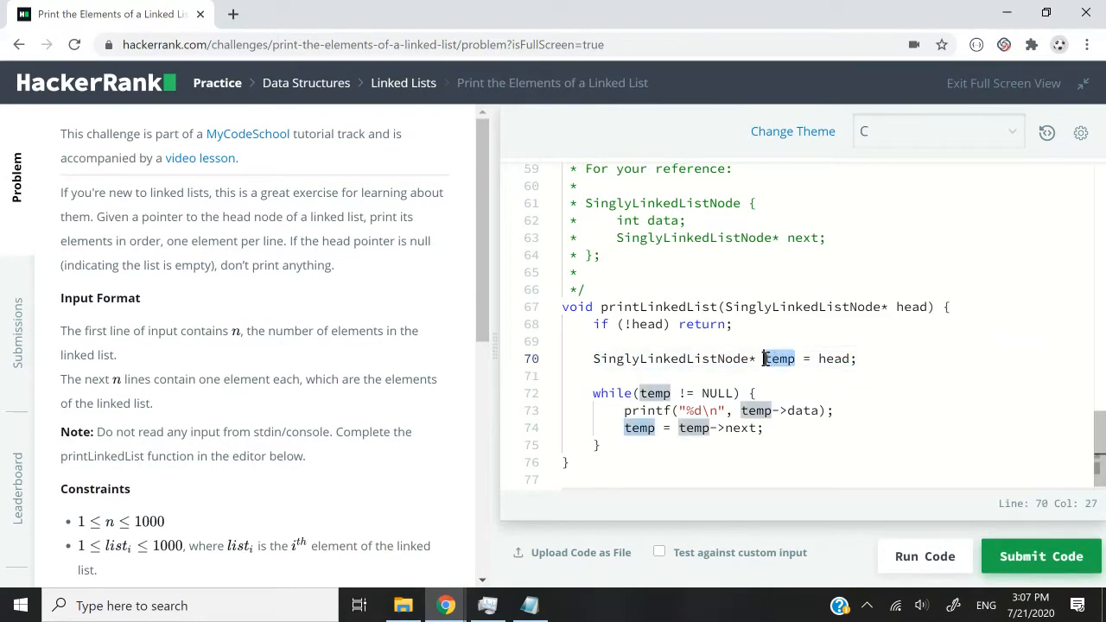
double_click(835, 358)
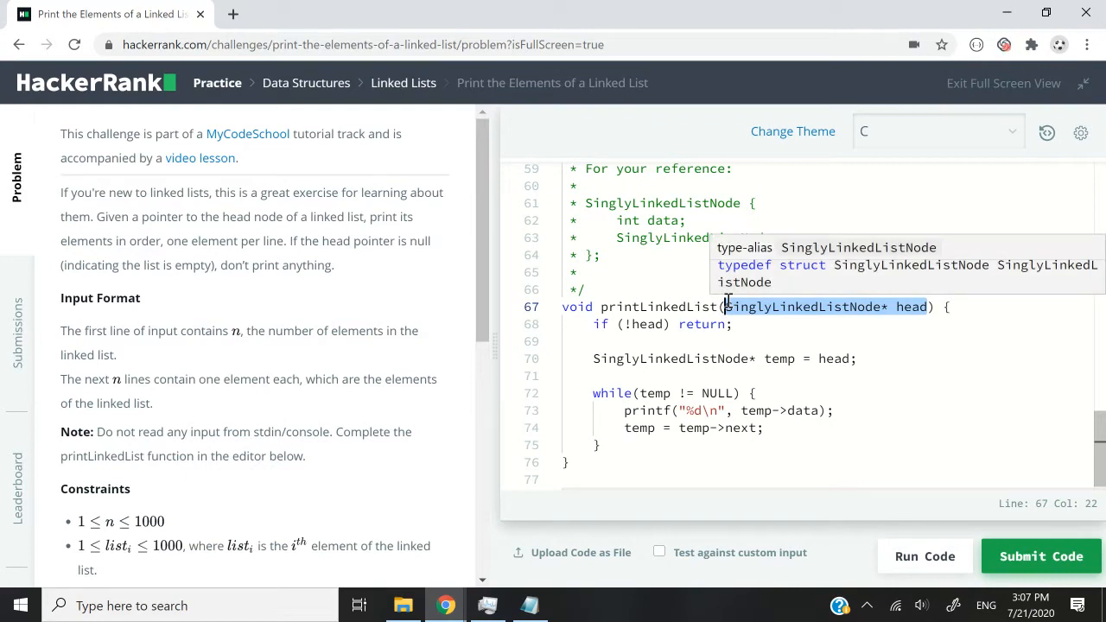
mouse_move(782, 358)
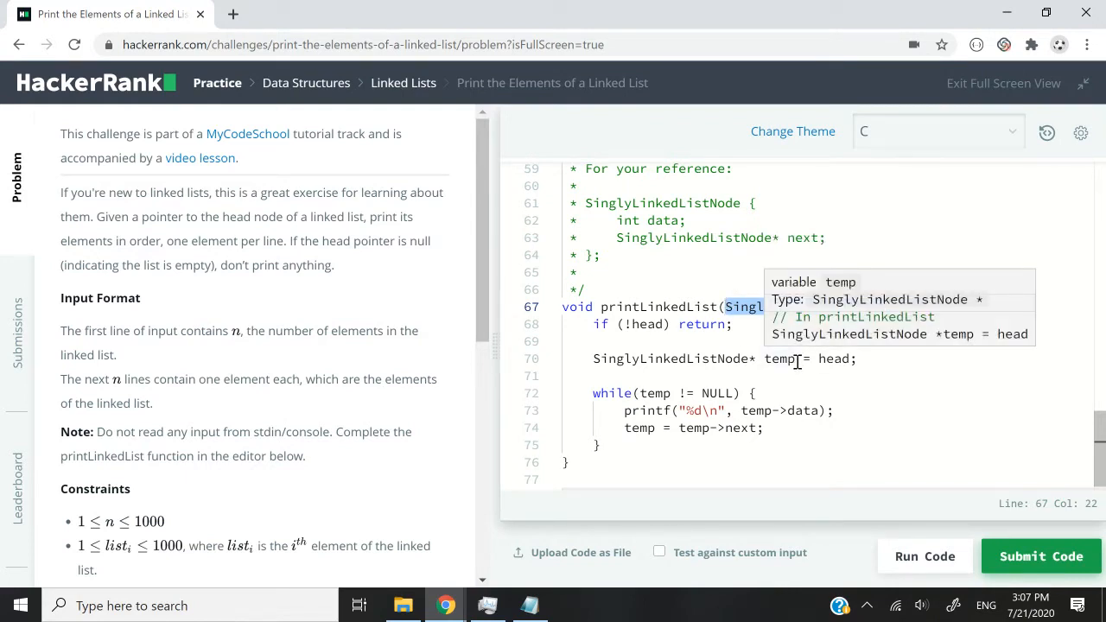
click(757, 358)
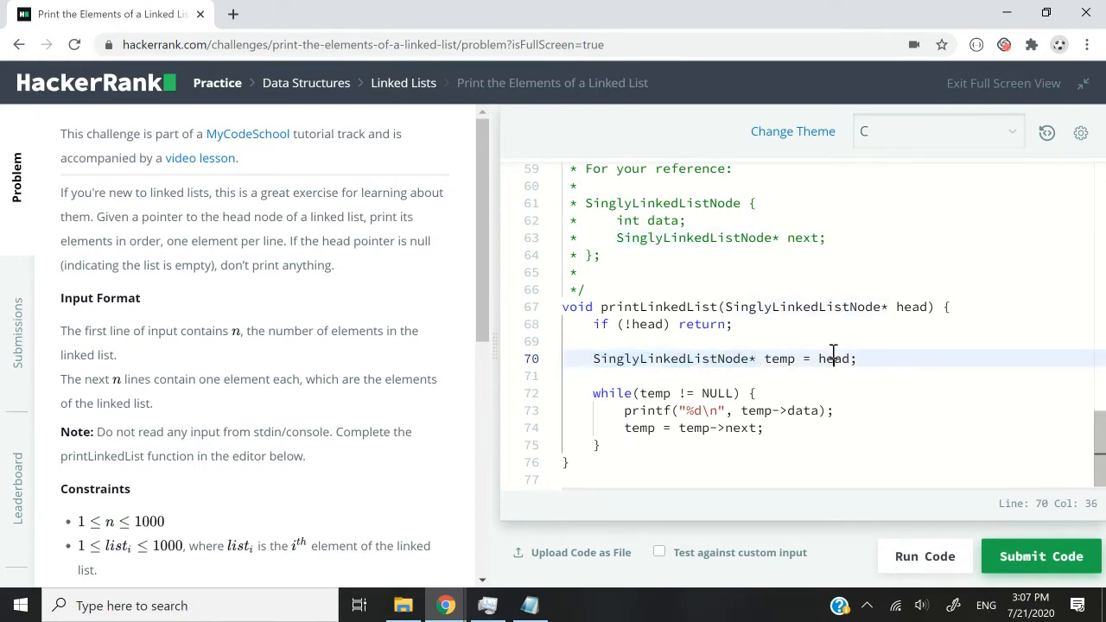
double_click(835, 359)
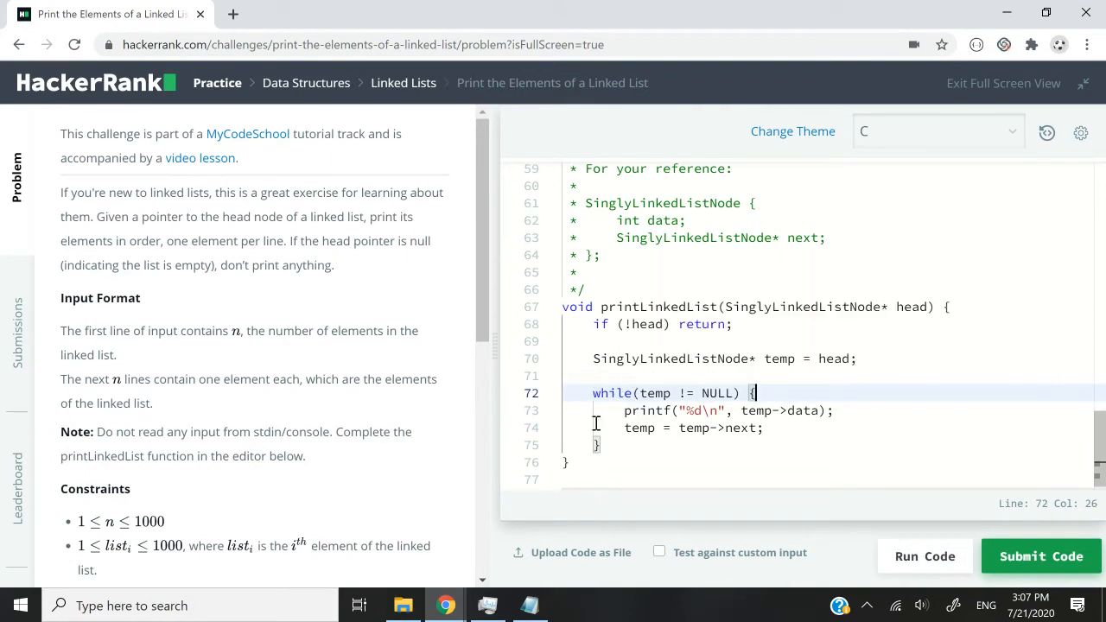
Check the one-element-per-line requirement against the printf loop and submit the C code
scroll(down, 3)
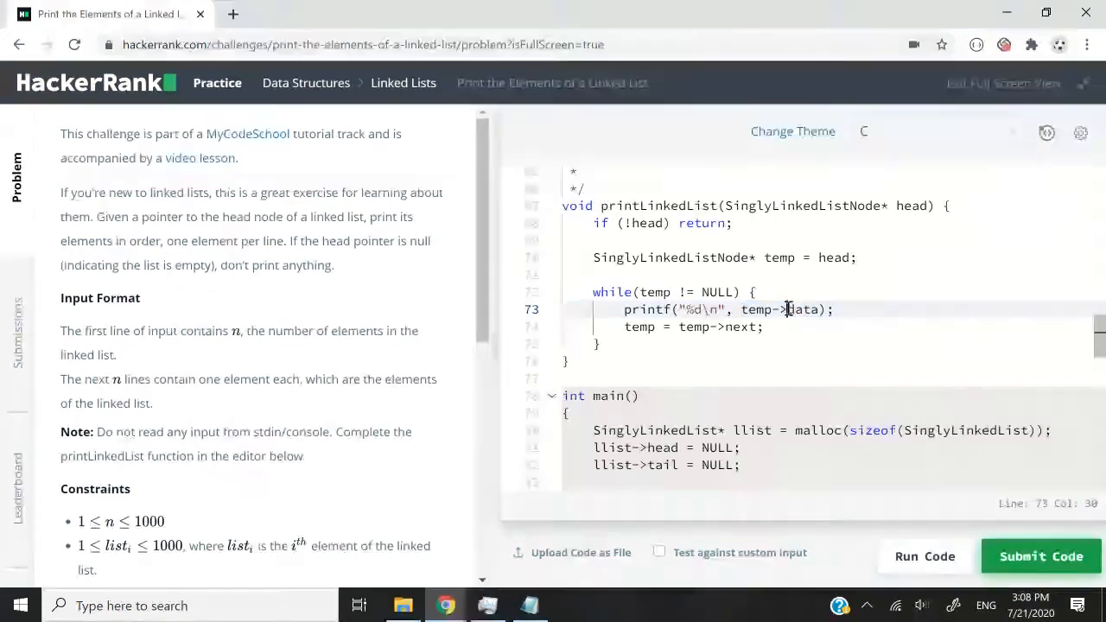
mouse_move(761, 310)
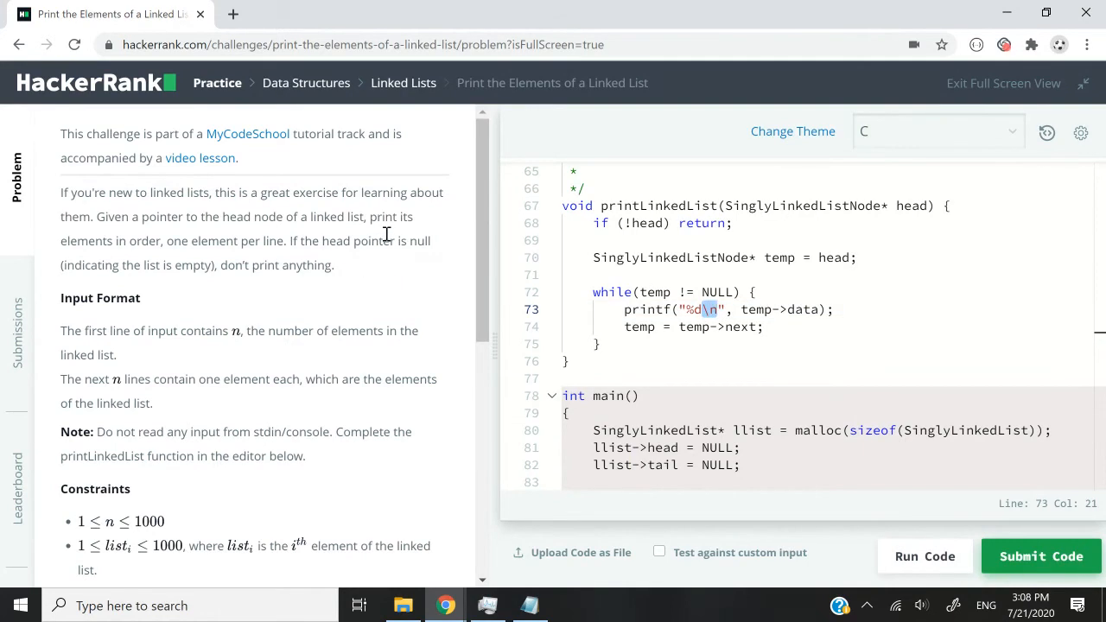
drag(164, 241, 285, 241)
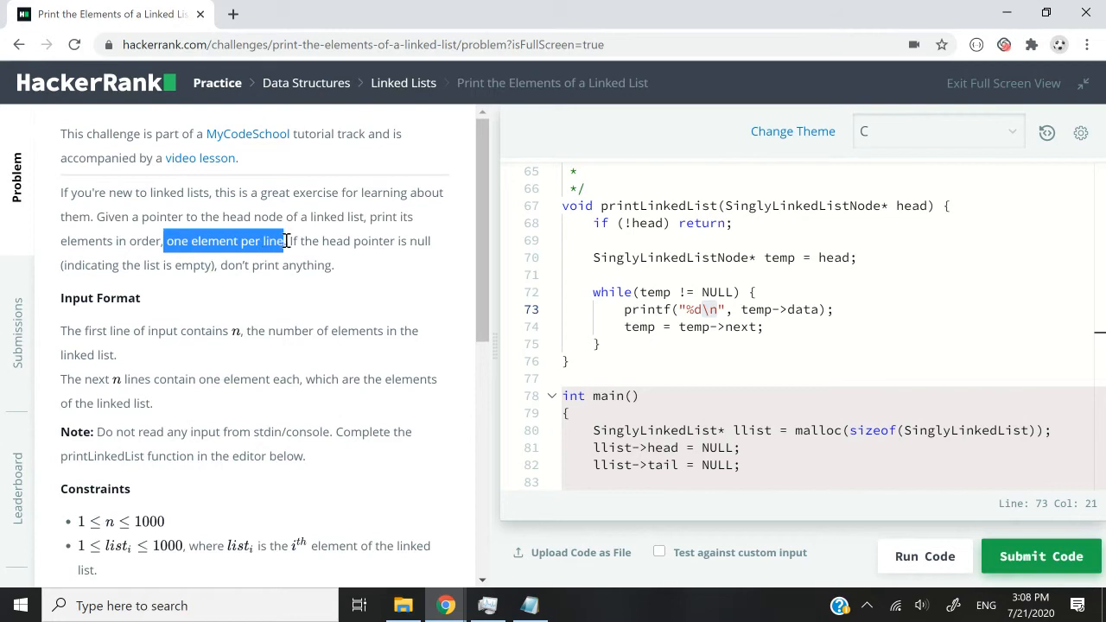
click(705, 309)
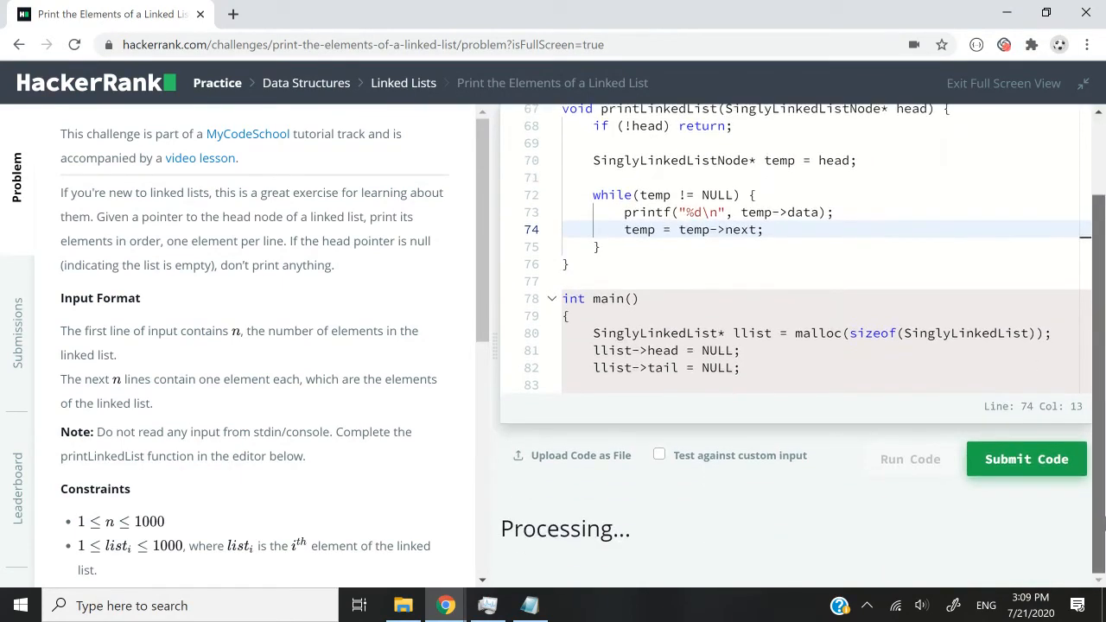
Confirm test cases 0 through 5 pass with green ticks and return to the C editor
click(910, 459)
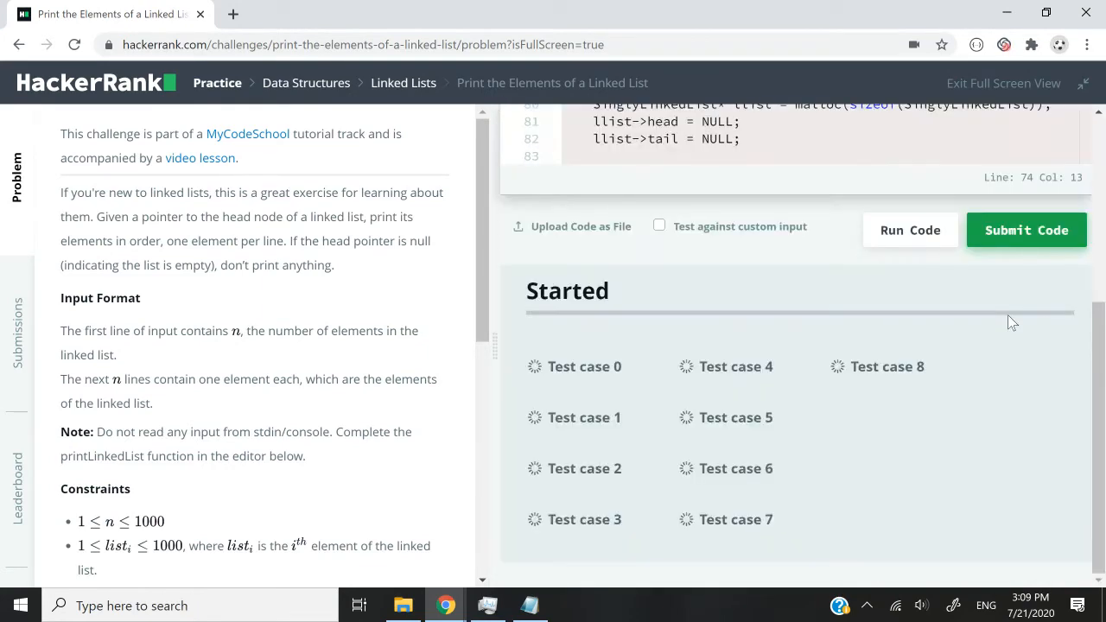
click(909, 230)
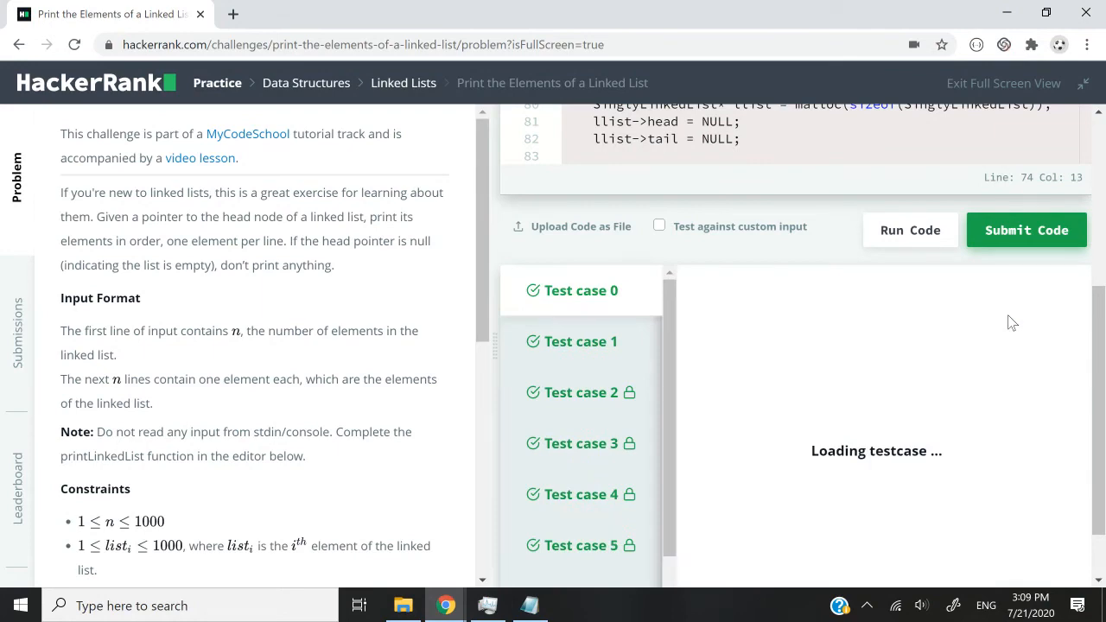
click(1026, 229)
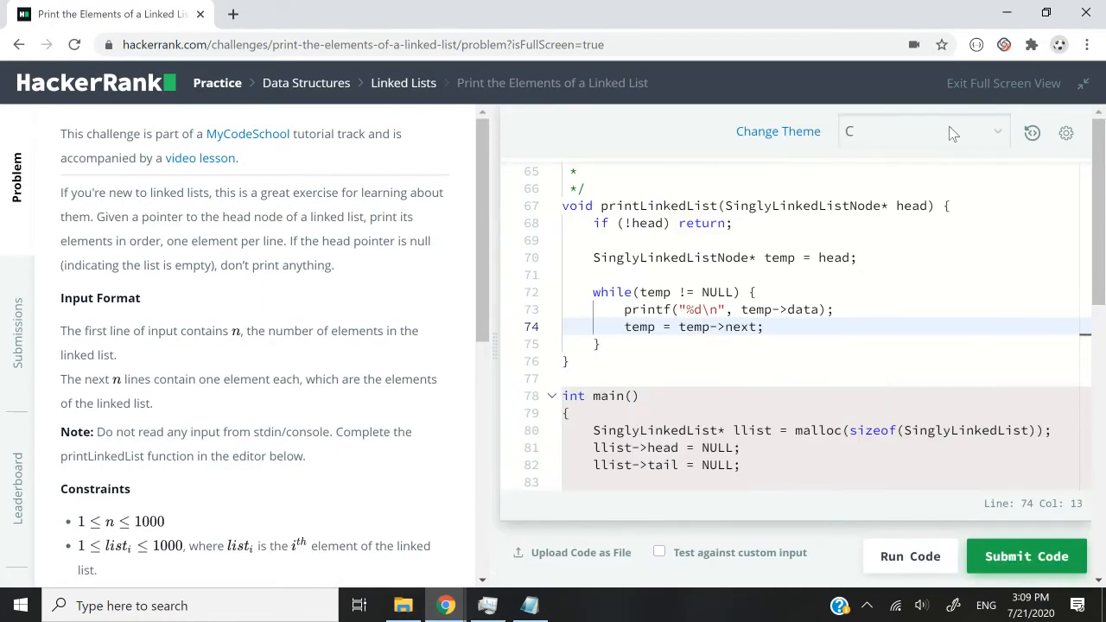
Change the solution language to C++ from the editor's language list
click(923, 130)
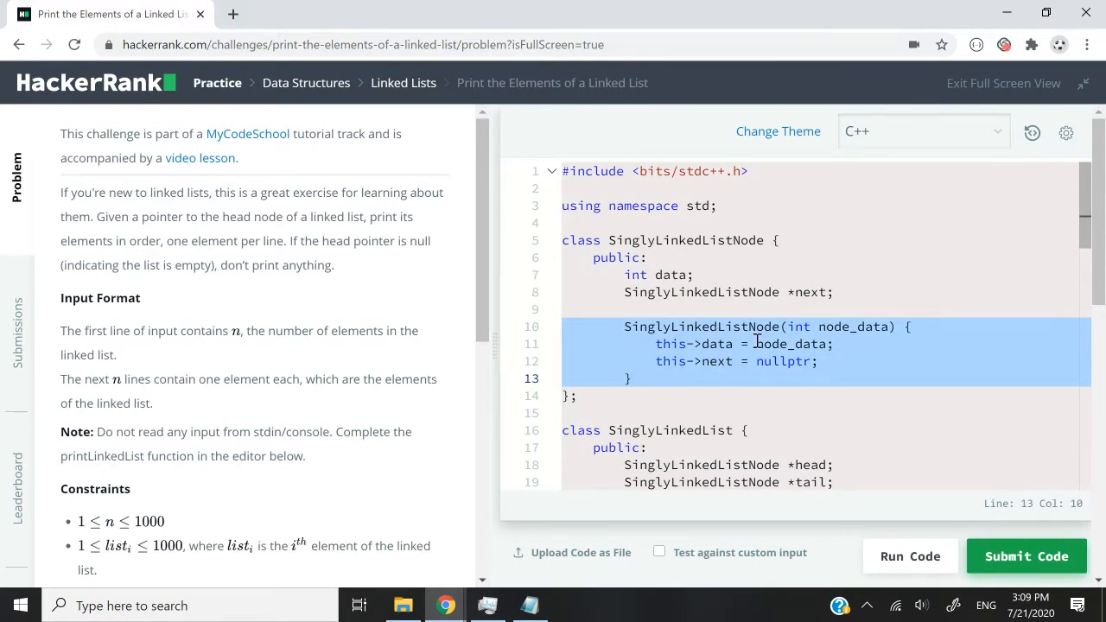
scroll(down, 3)
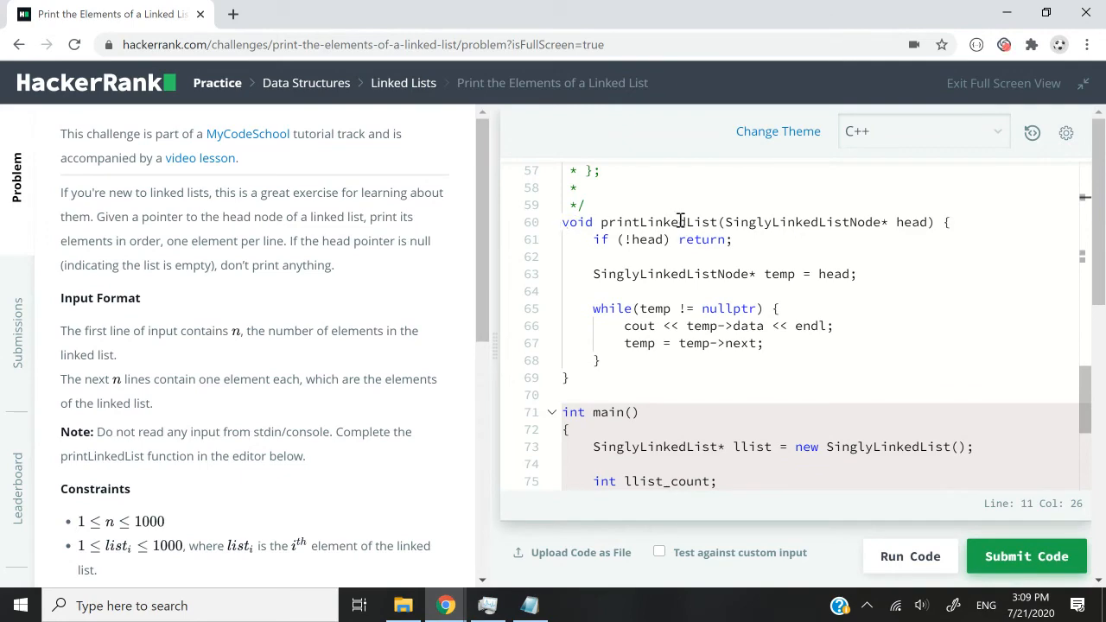
click(732, 222)
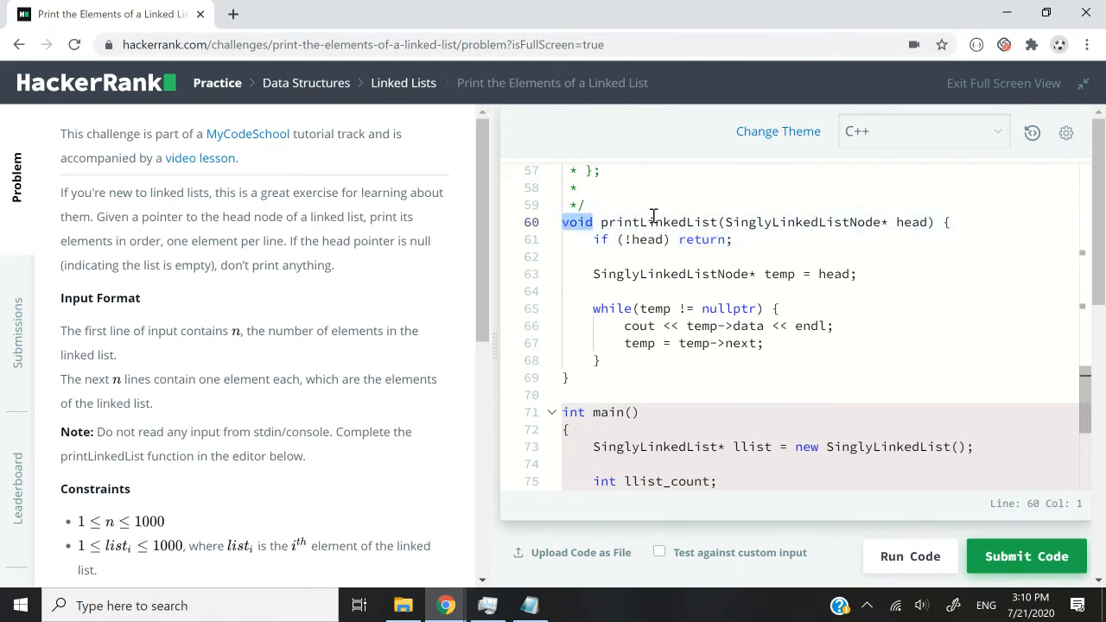
mouse_move(679, 239)
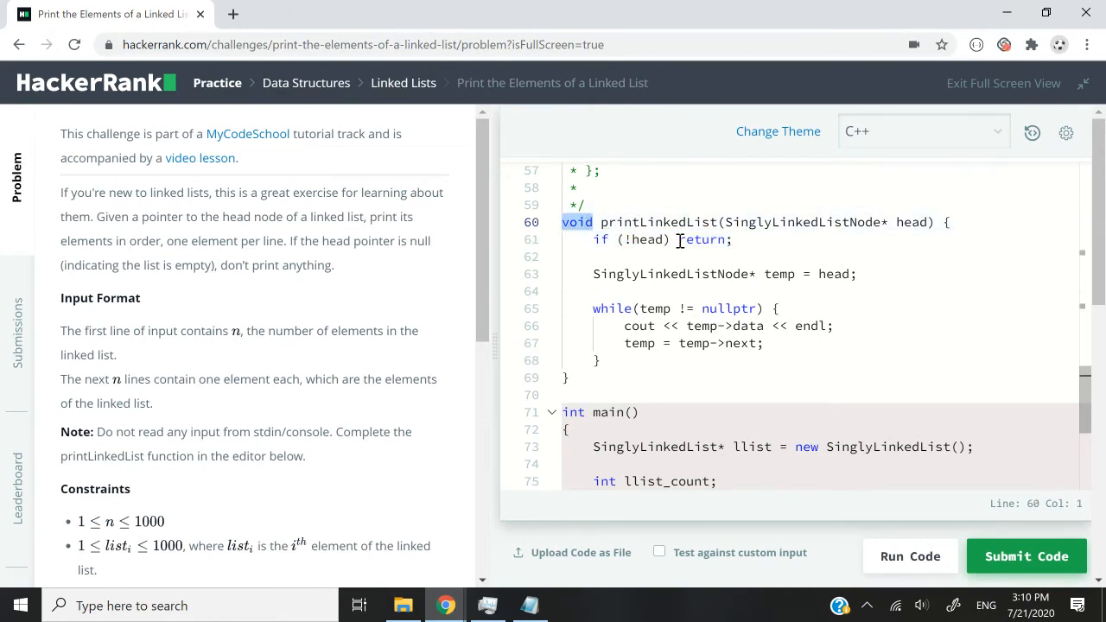
Review the C++ printLinkedList: the null-check early return and the cout loop over nodes
double_click(702, 240)
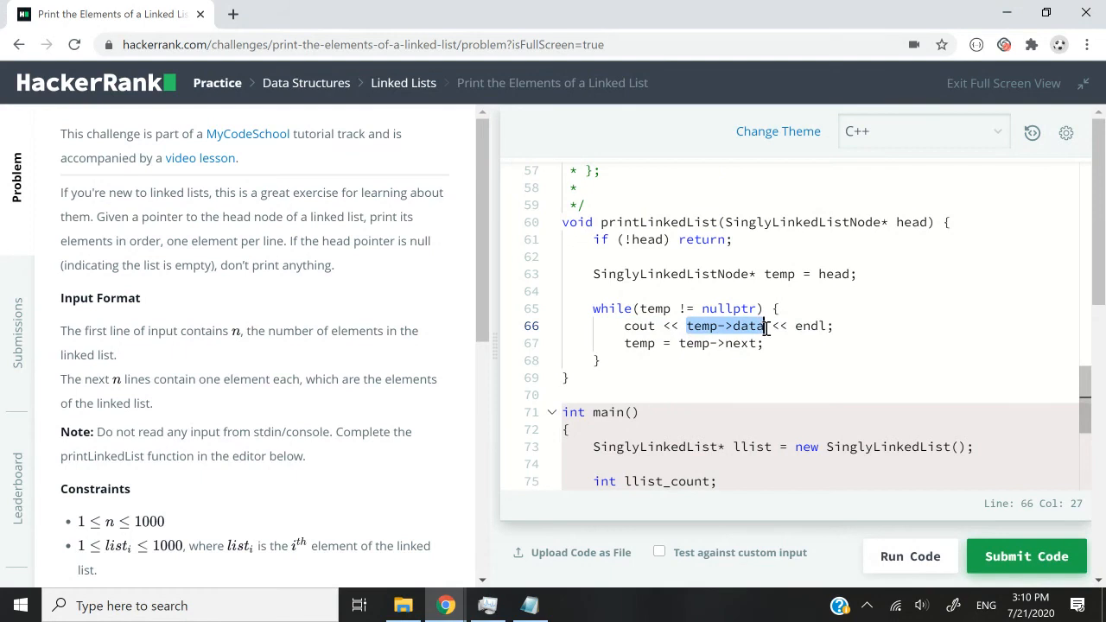
click(624, 326)
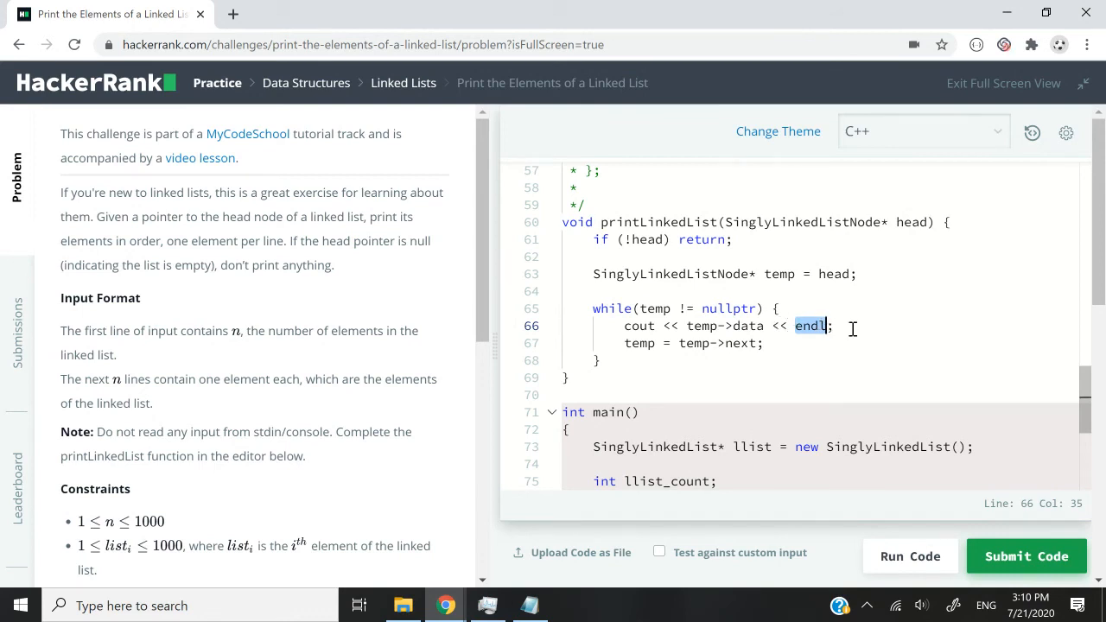
click(709, 343)
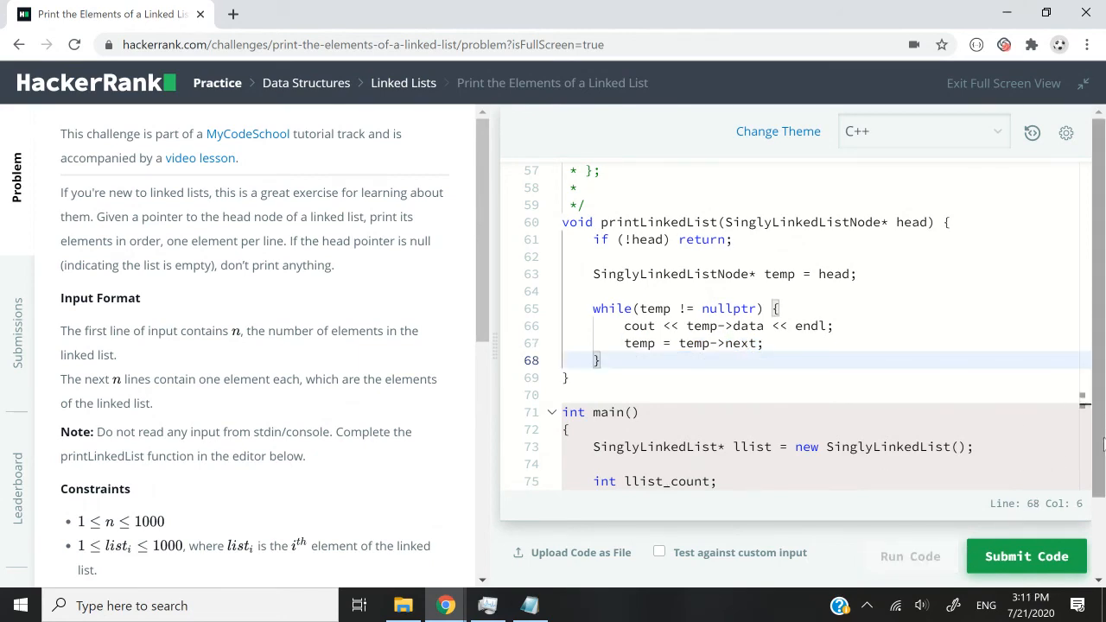
Submit the C++ solution, see all test cases pass and the Congratulations solved message
click(909, 556)
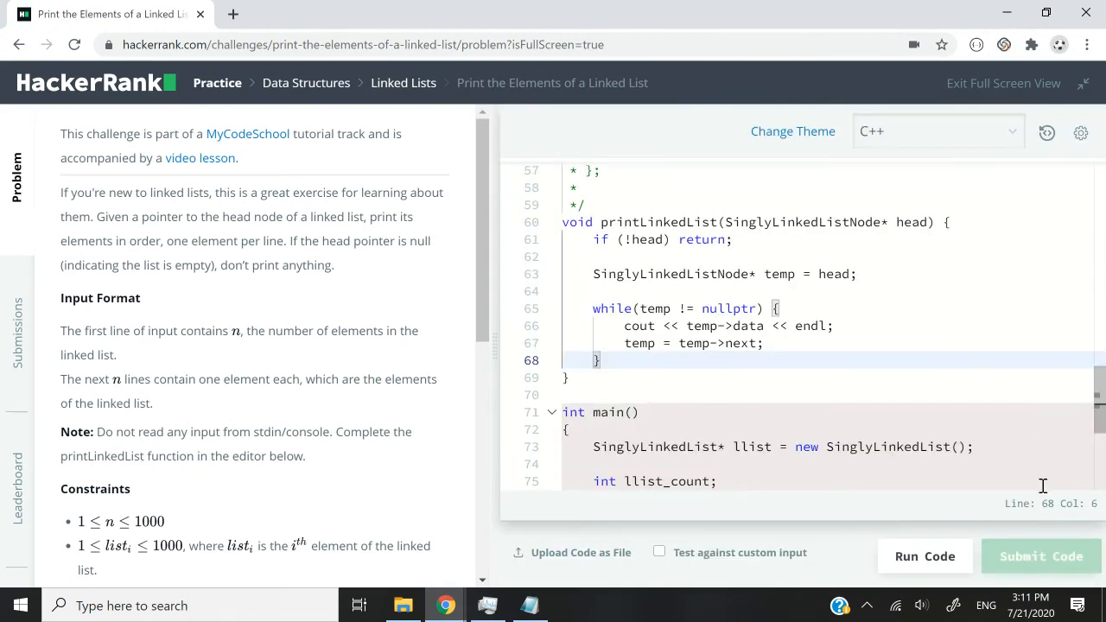
click(924, 556)
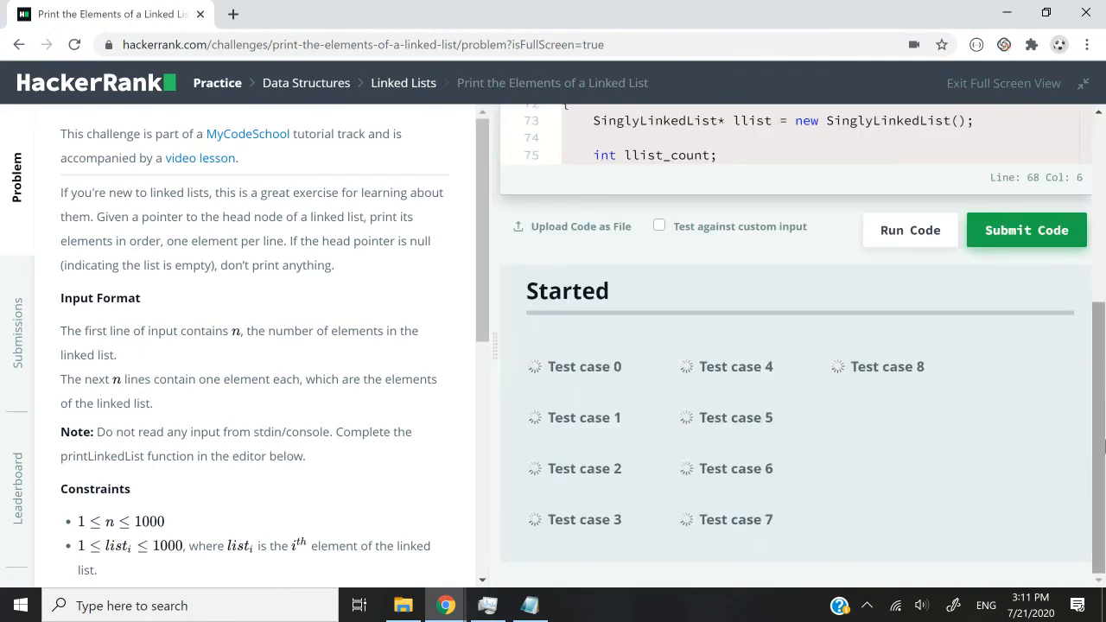
click(909, 230)
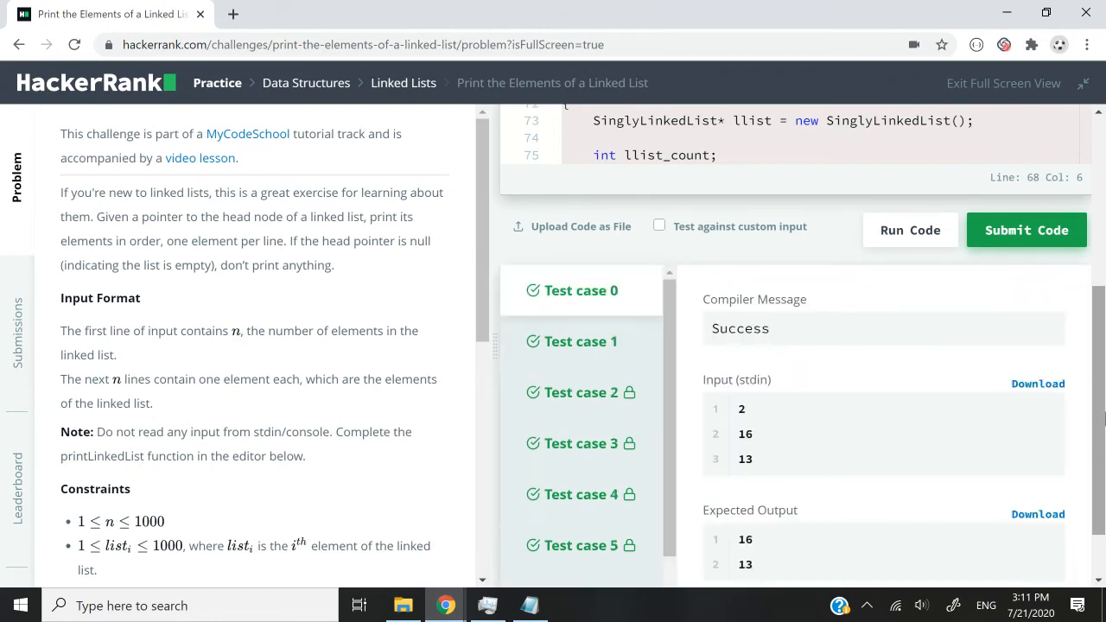
click(1025, 230)
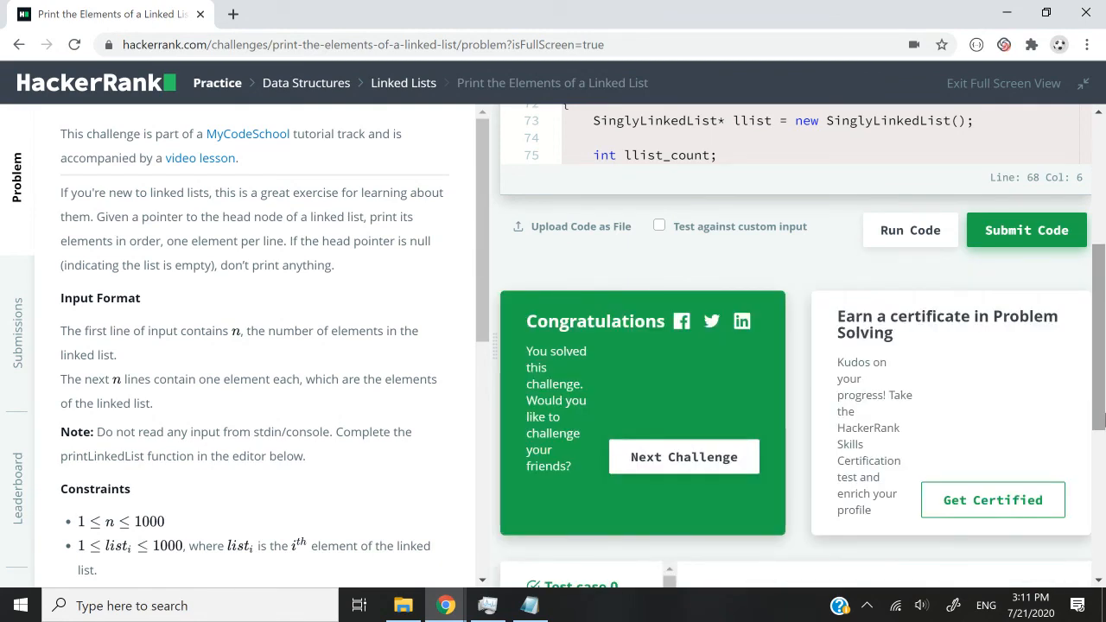